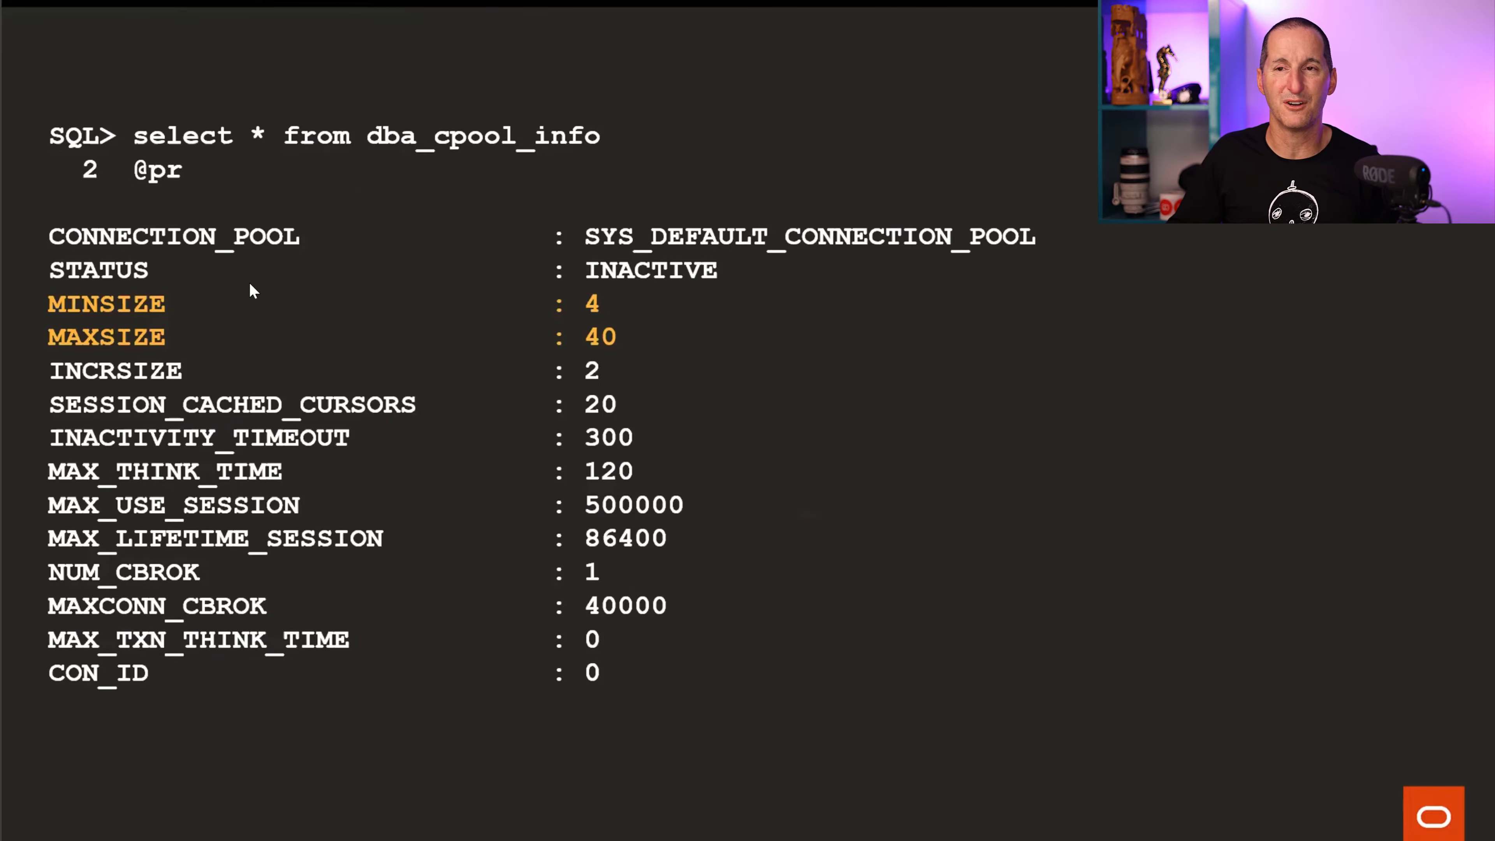
mouse_move(486, 313)
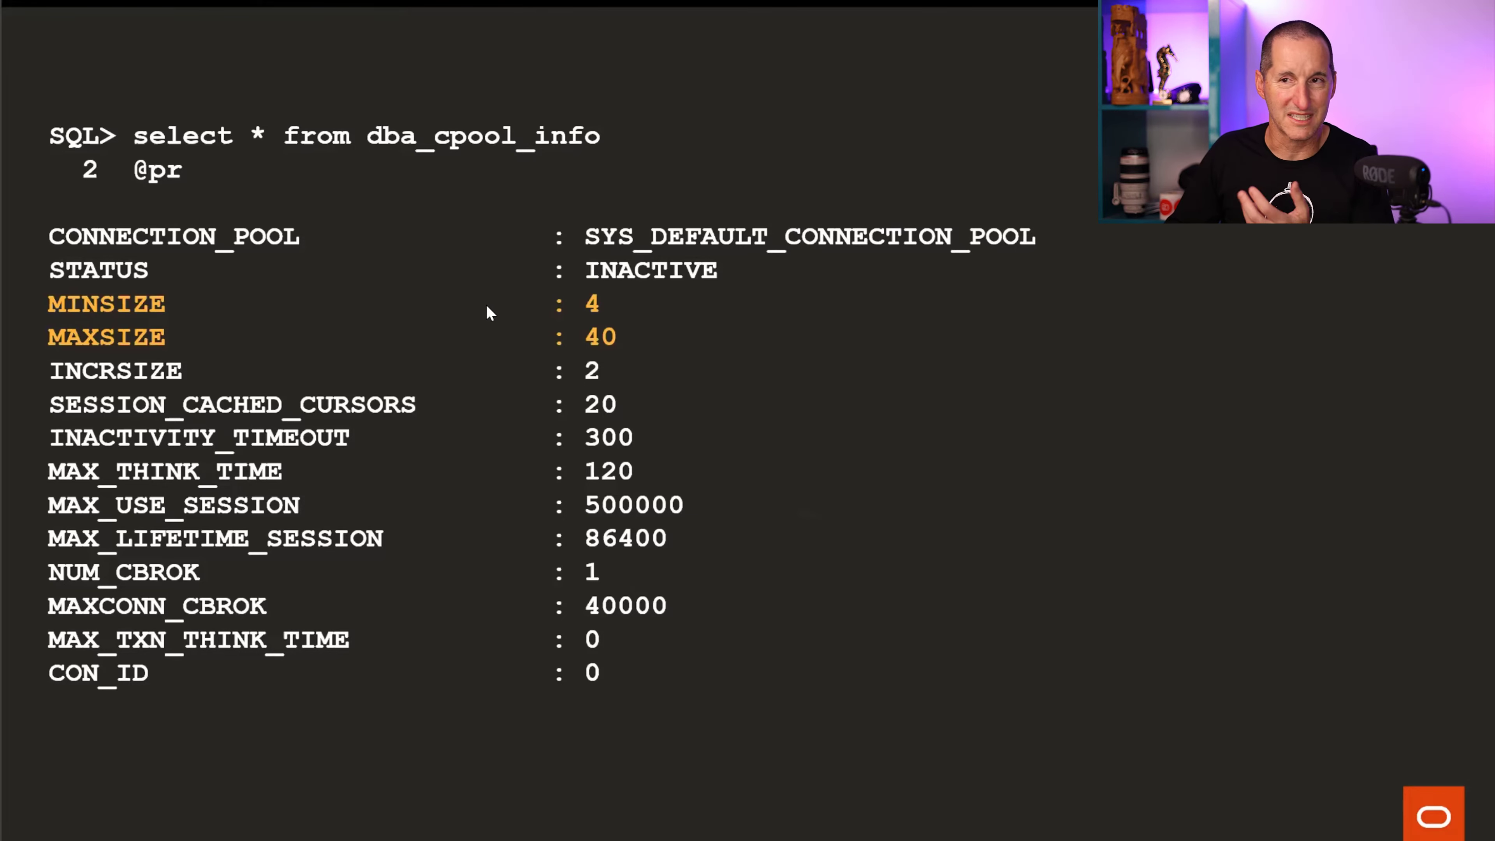
mouse_move(591, 318)
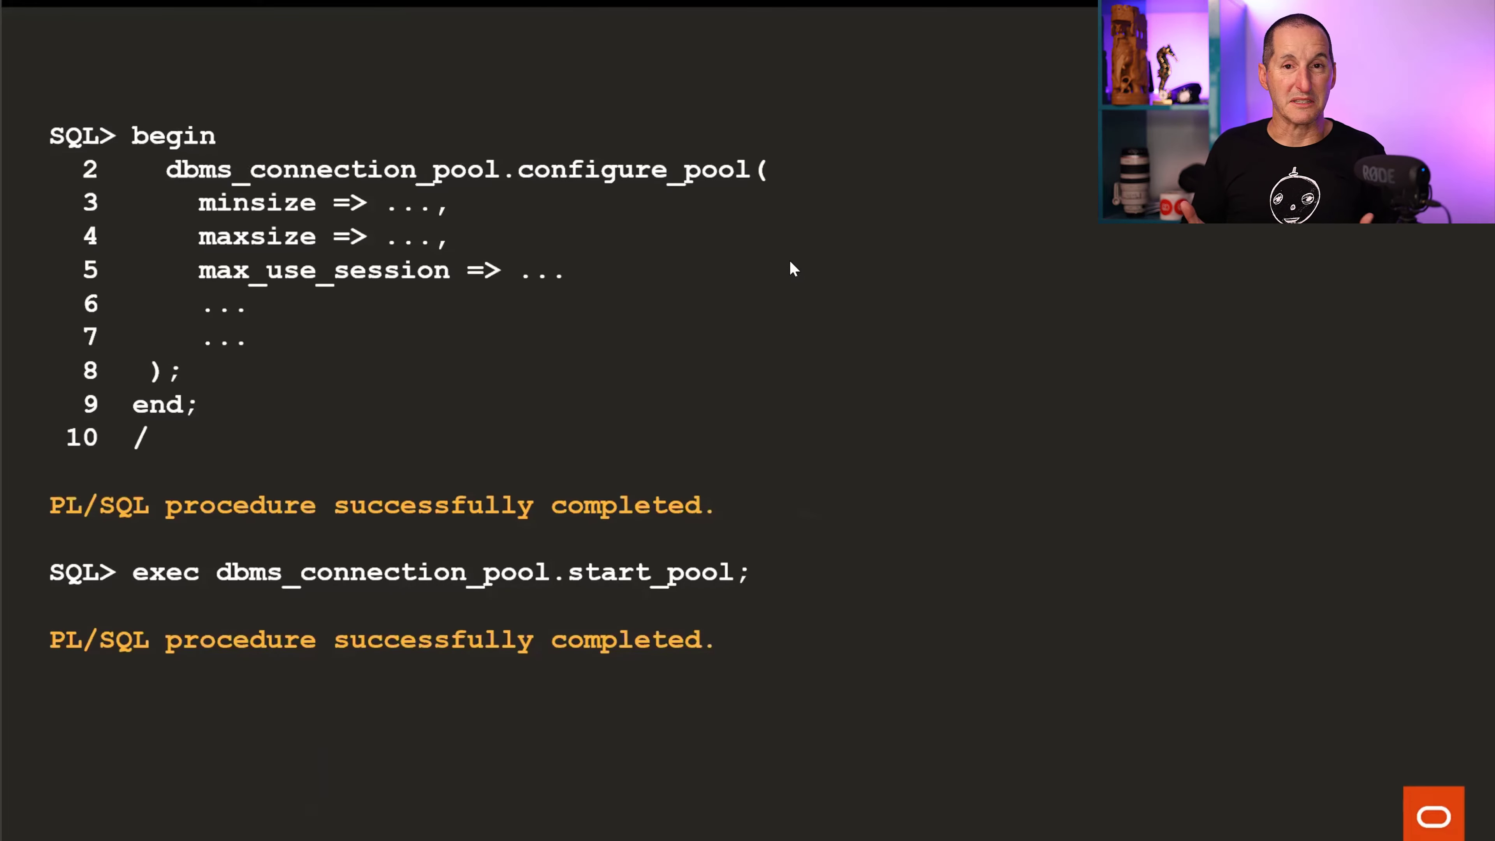
mouse_move(557, 221)
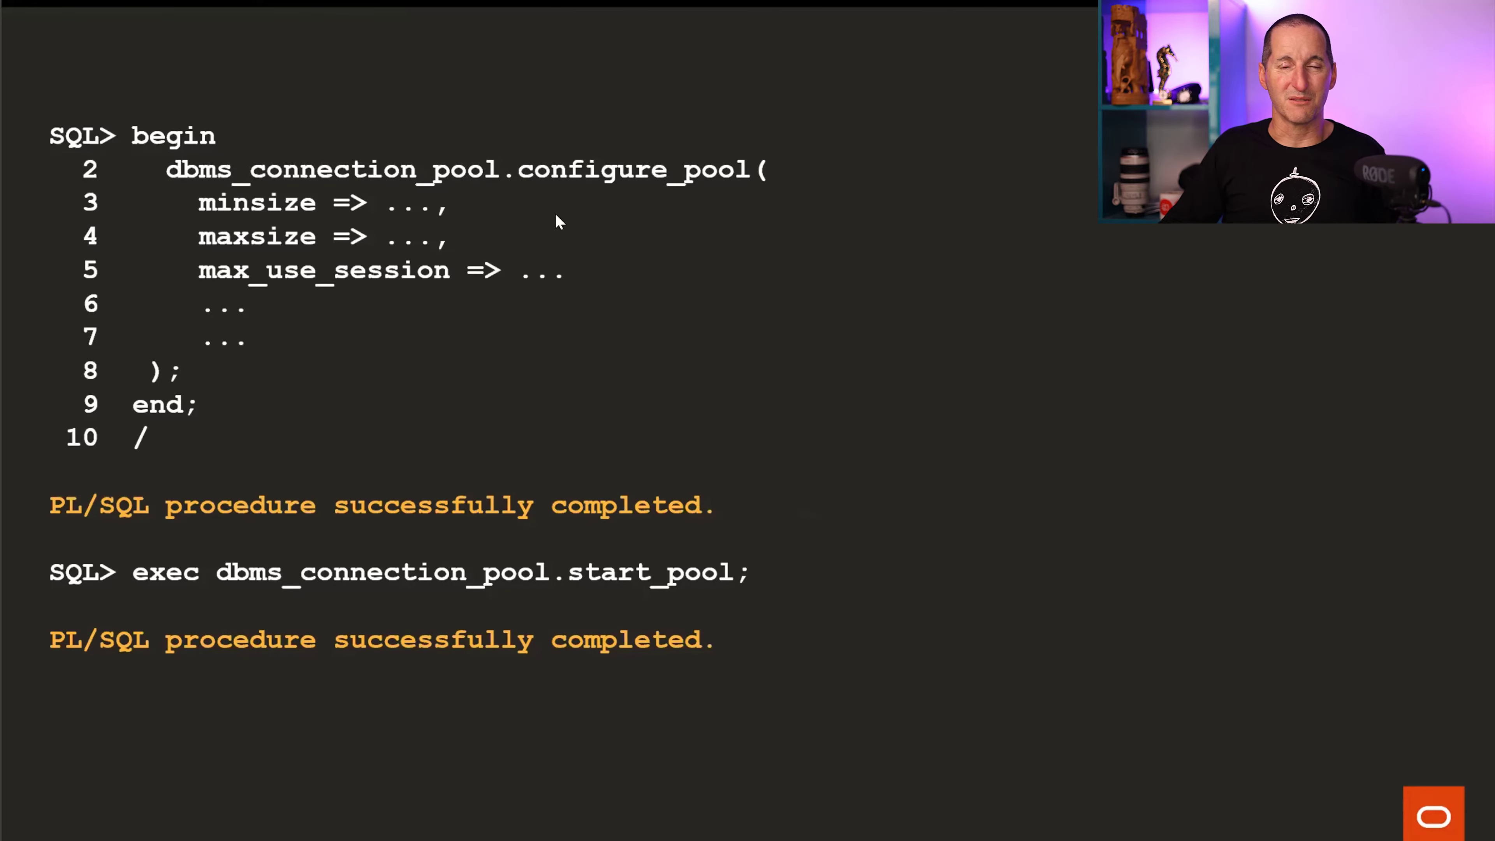
mouse_move(198, 612)
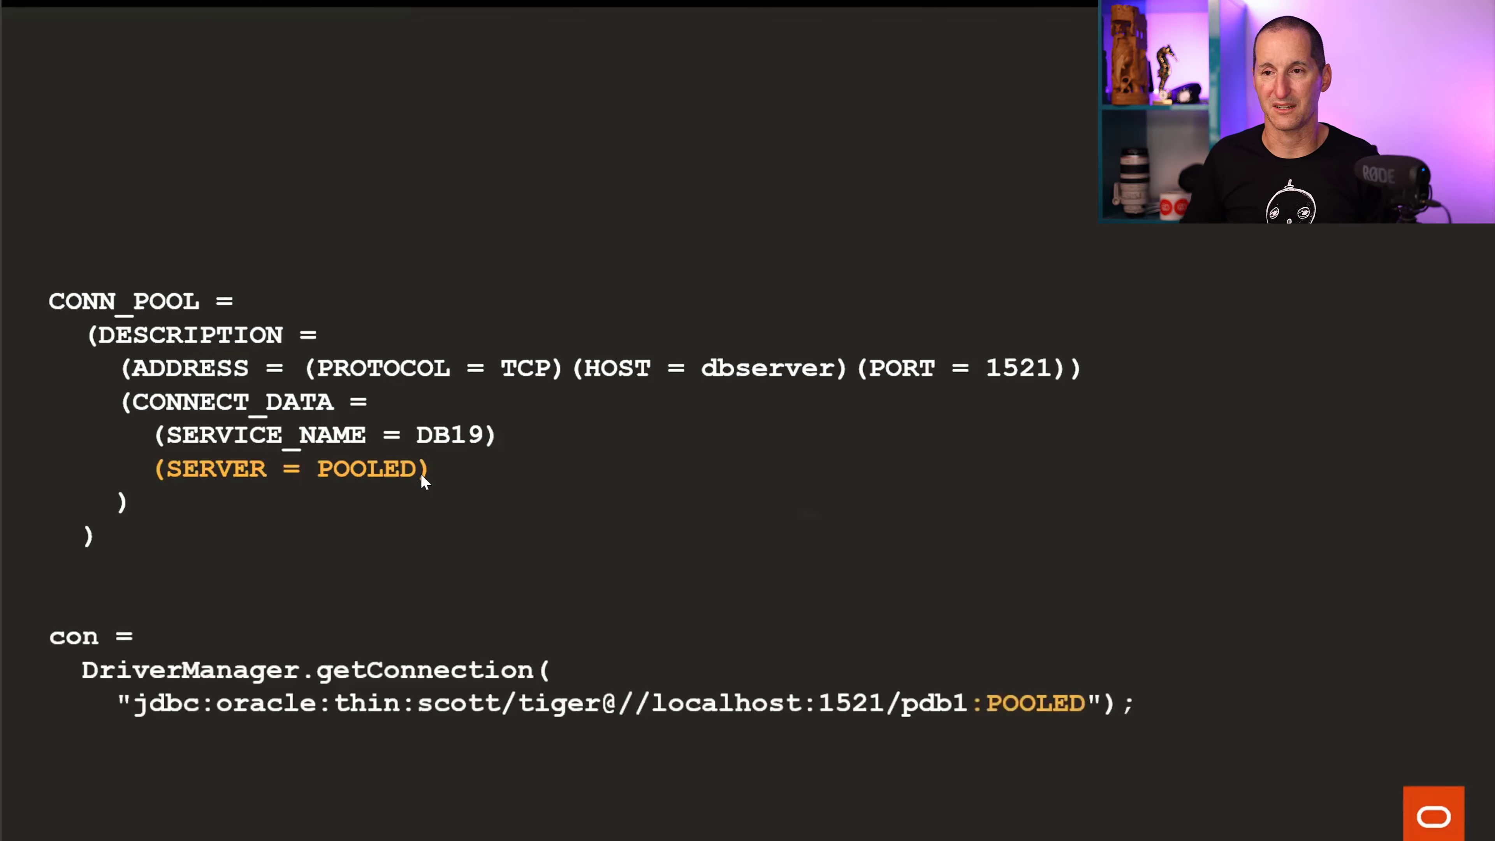
mouse_move(360, 779)
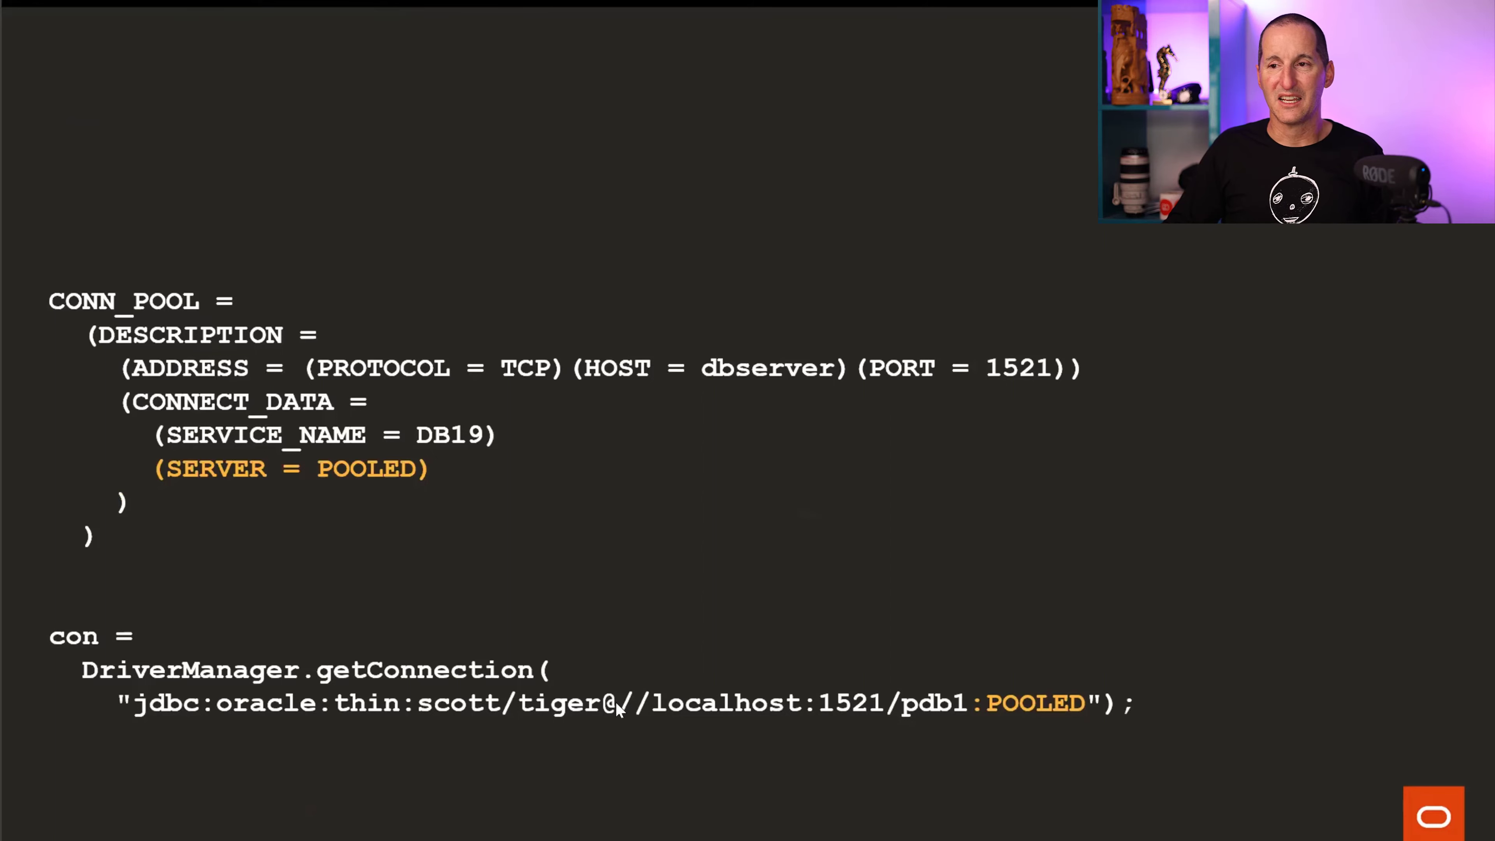
mouse_move(985, 708)
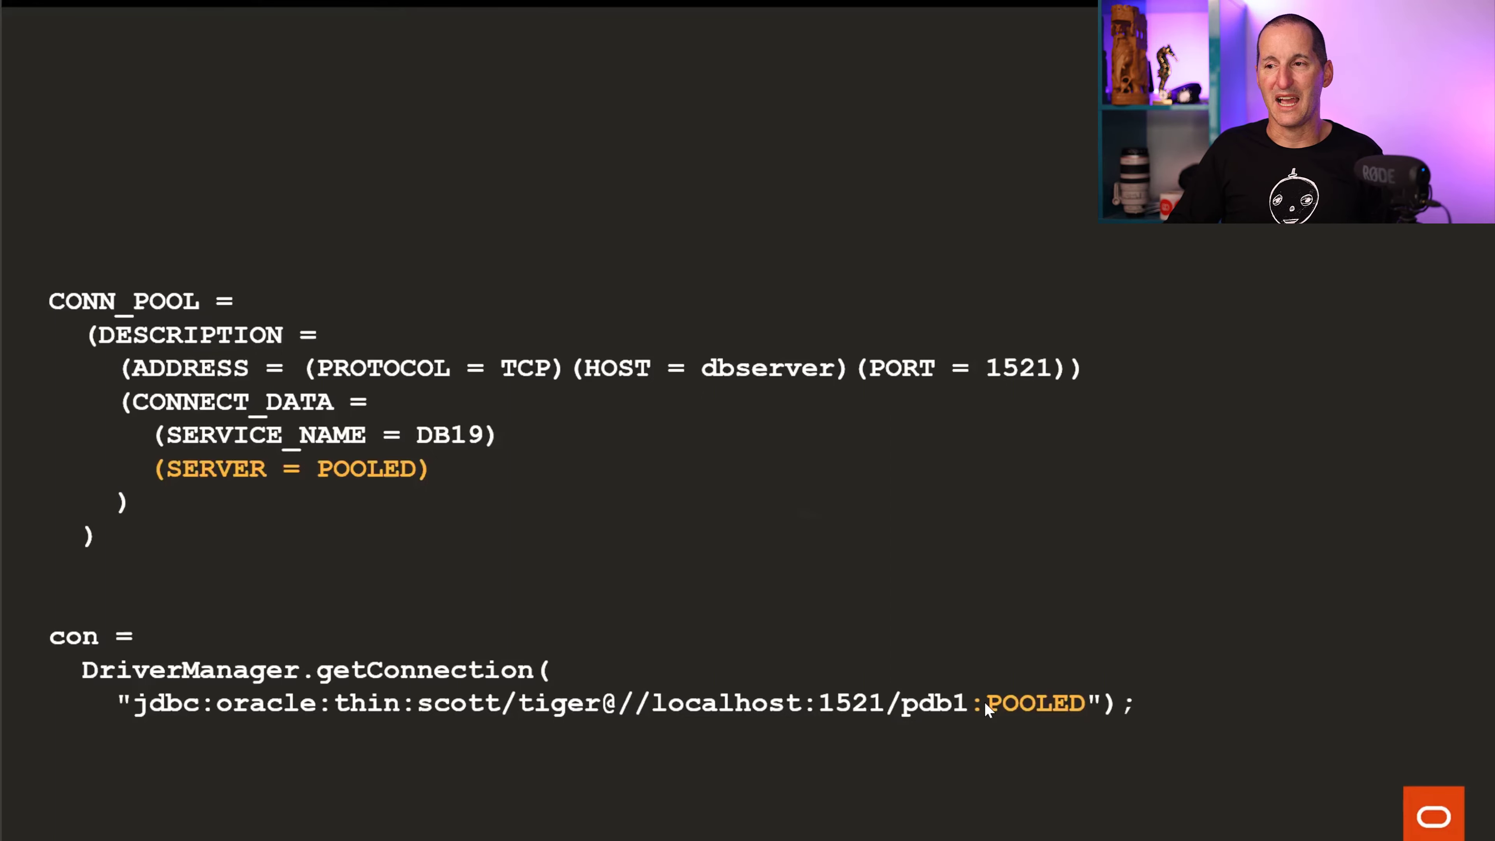
mouse_move(1078, 713)
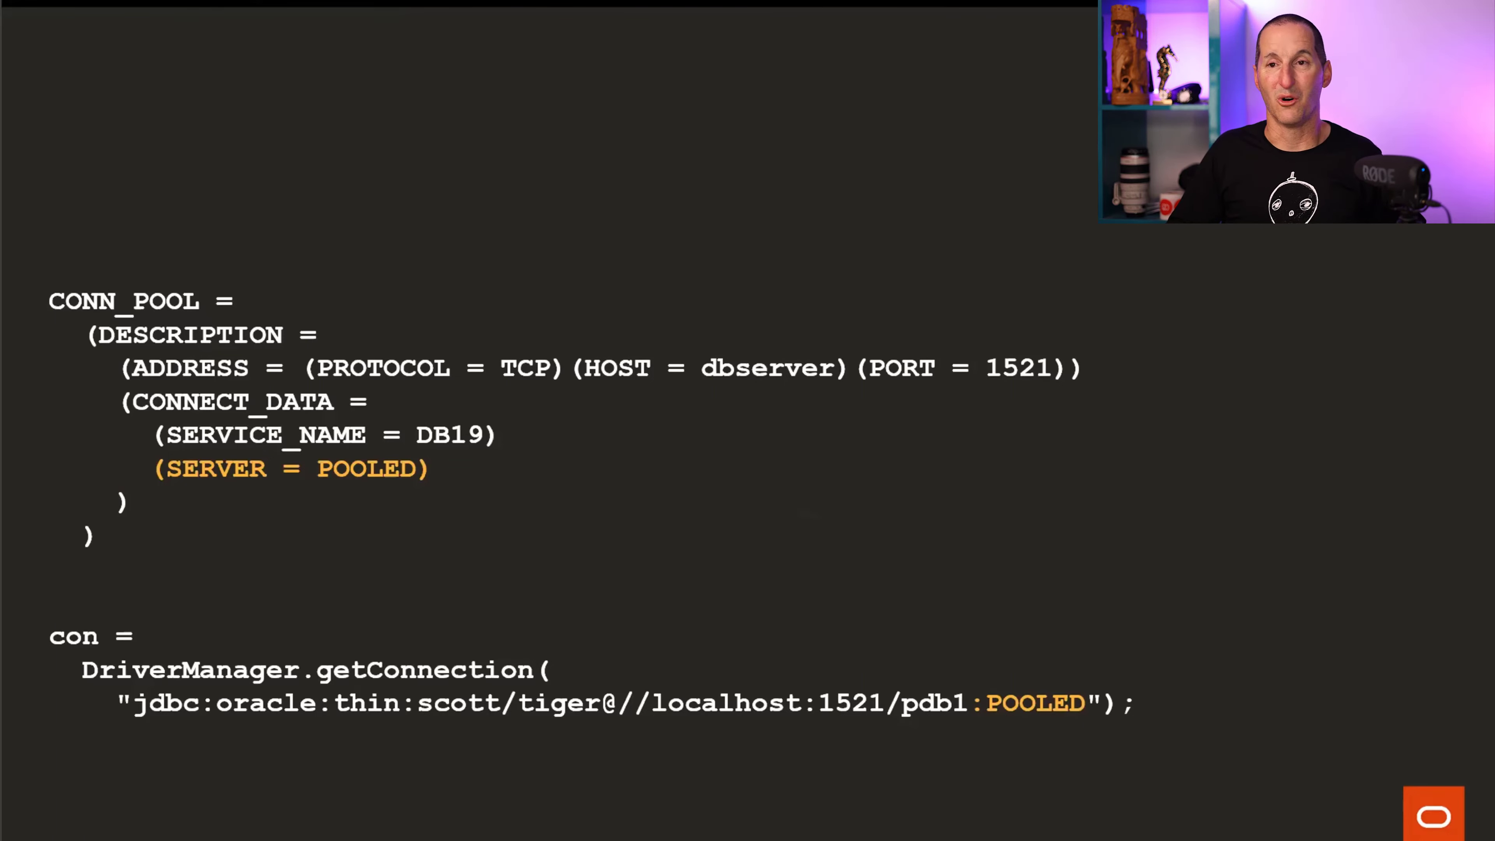
mouse_move(75, 562)
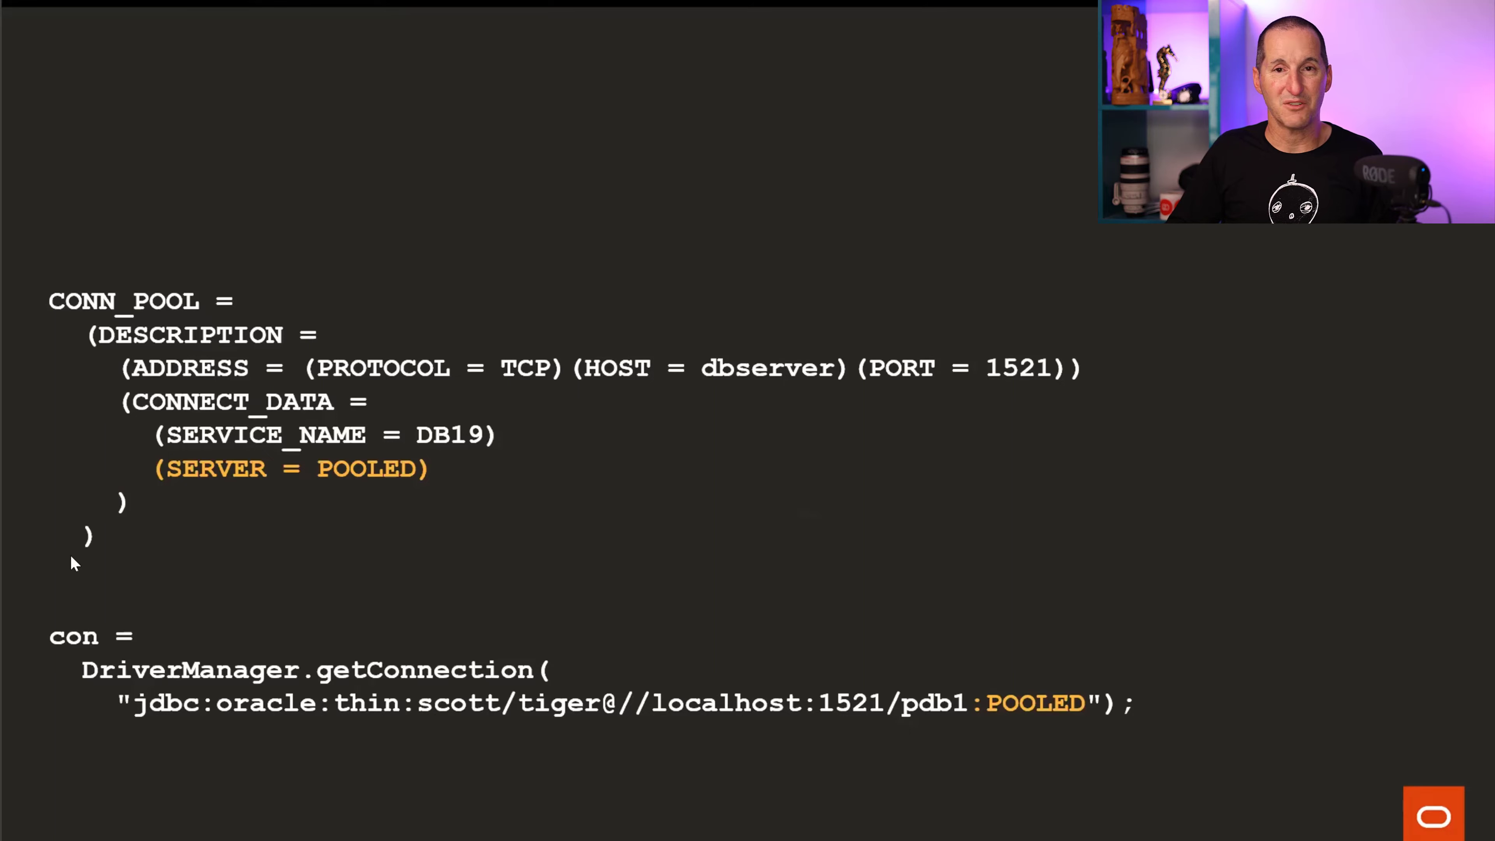
mouse_move(748, 372)
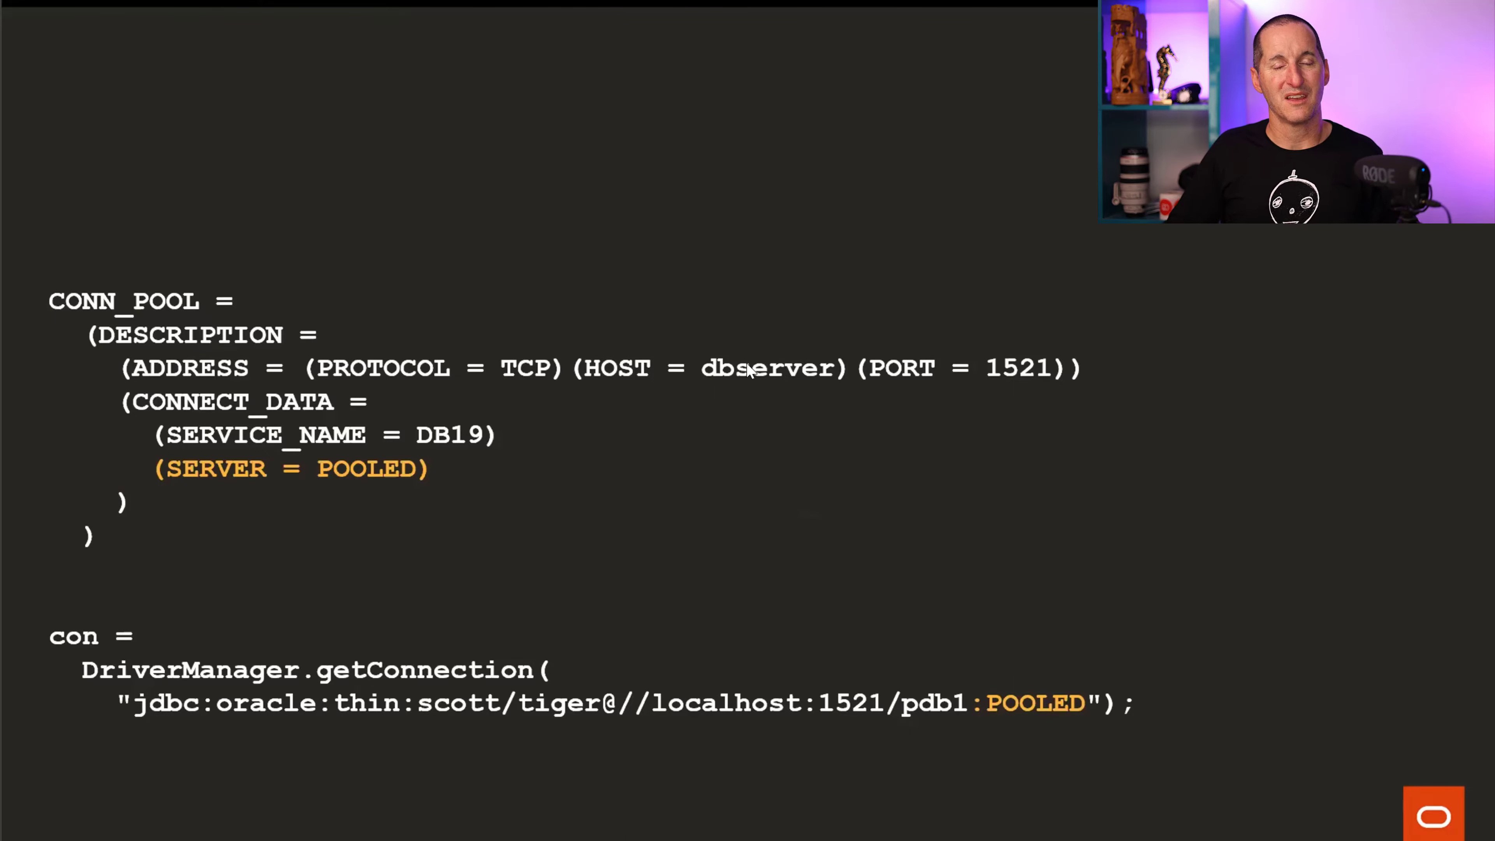